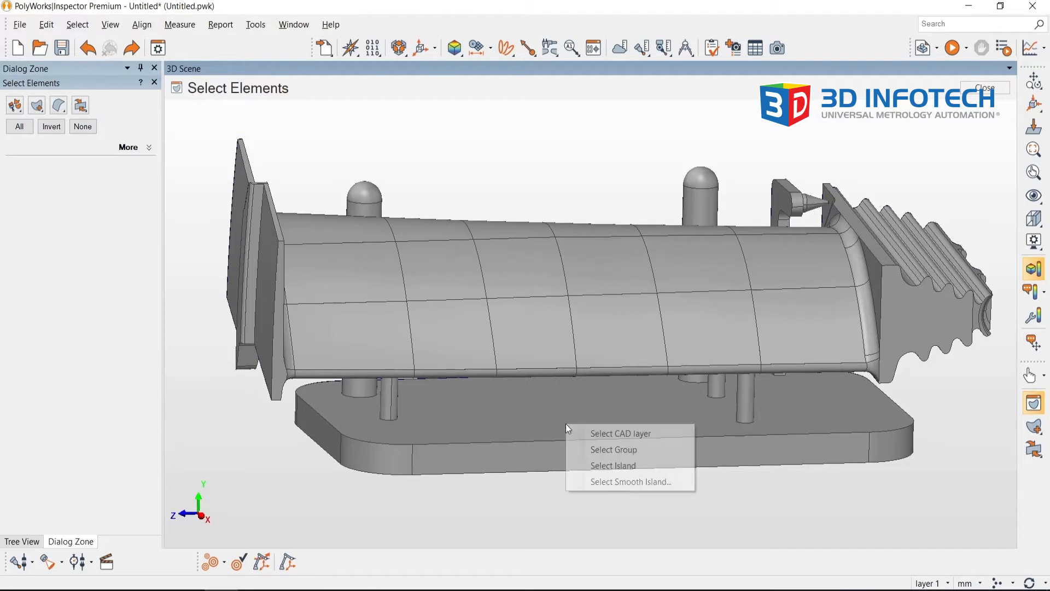
mouse_move(611, 465)
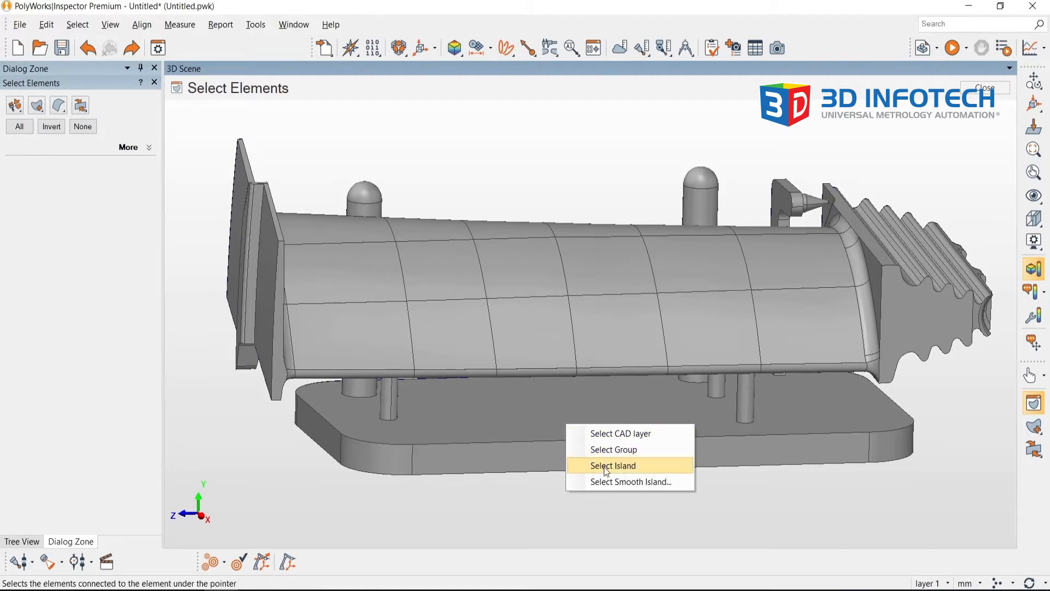
- Select the connected fixture island: base plate, pins and pointed tip
left_click(611, 465)
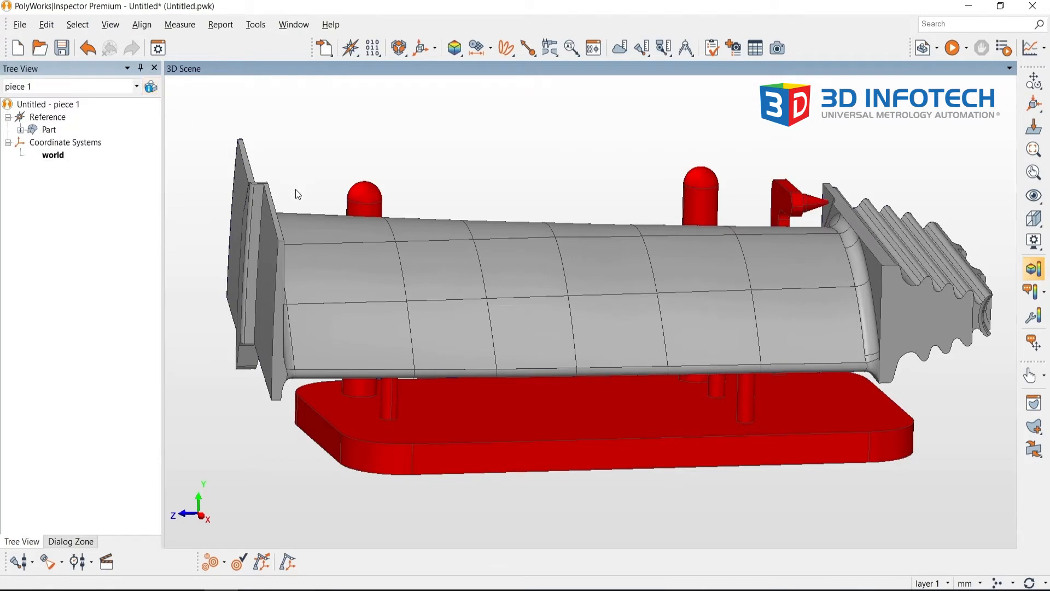
left_click(45, 24)
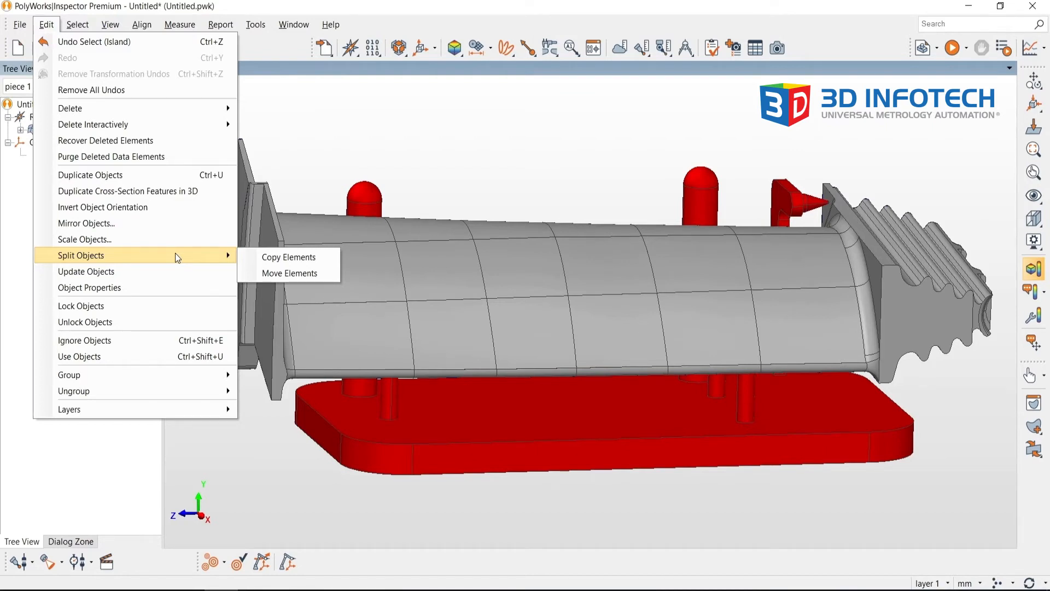
mouse_move(290, 274)
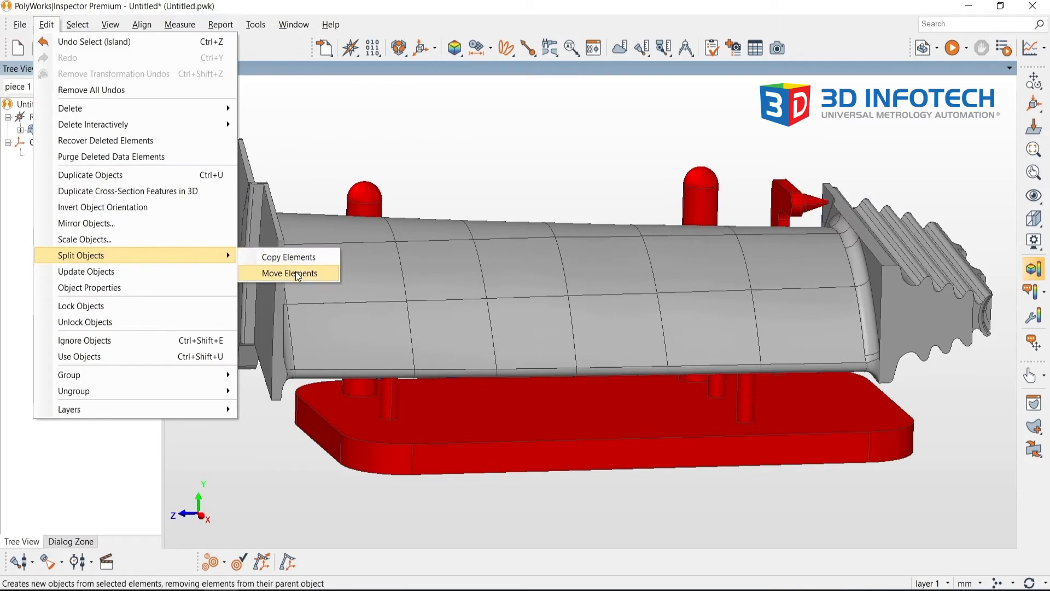
- Move the selected fixture elements into a new object named 'Fixture' and highlight it
left_click(289, 273)
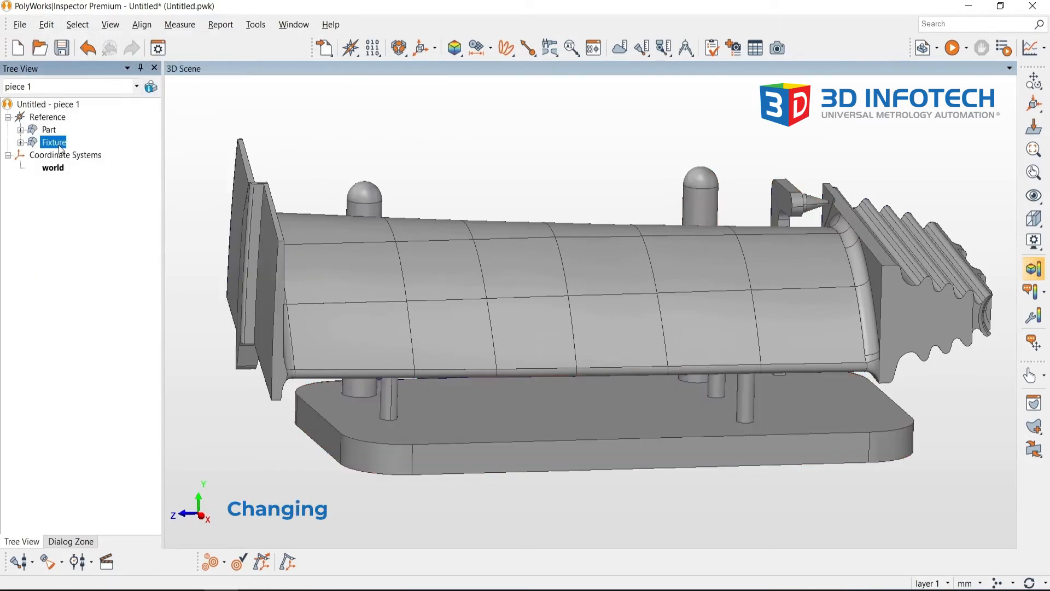
double_click(54, 142)
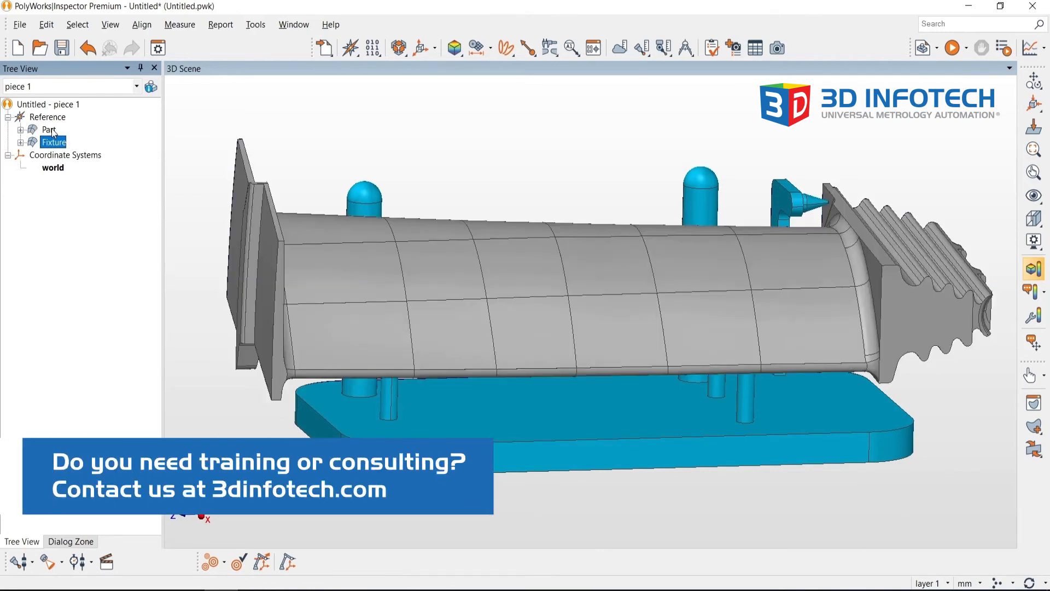
left_click(53, 142)
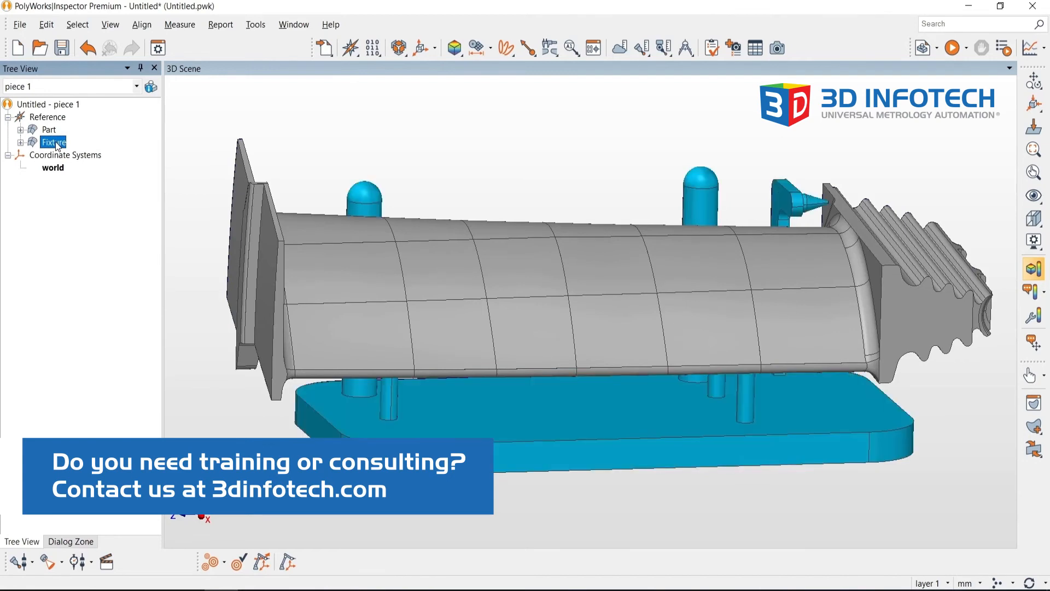